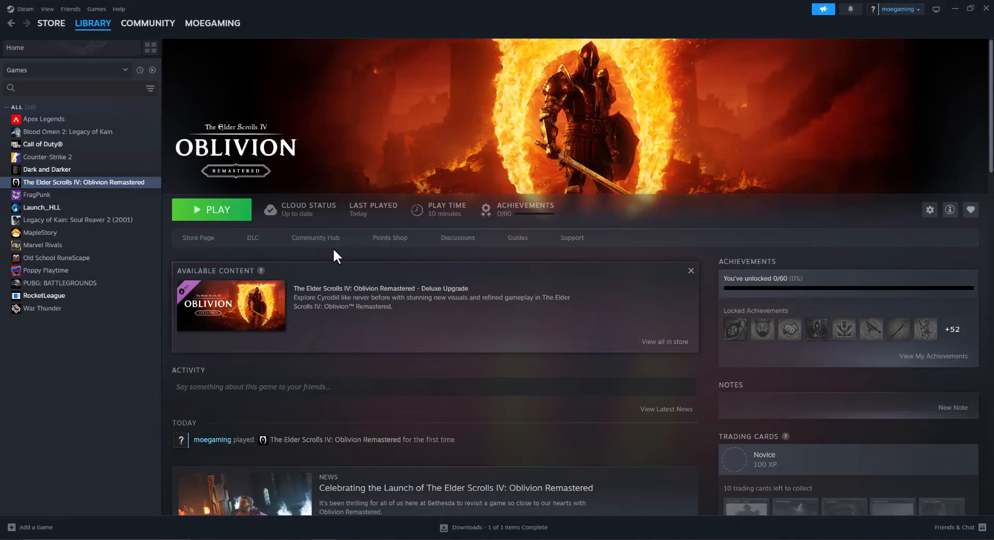
mouse_move(289, 240)
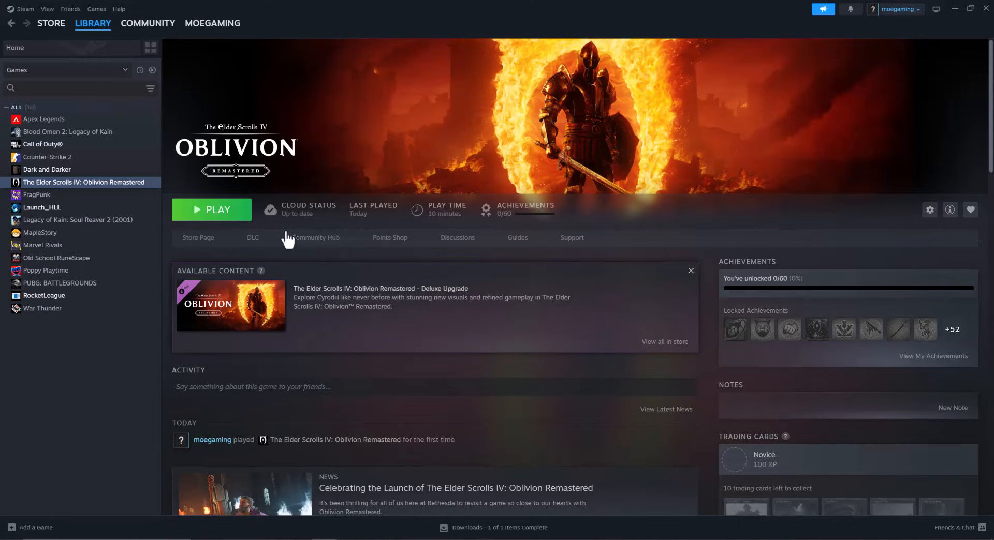
mouse_move(82, 182)
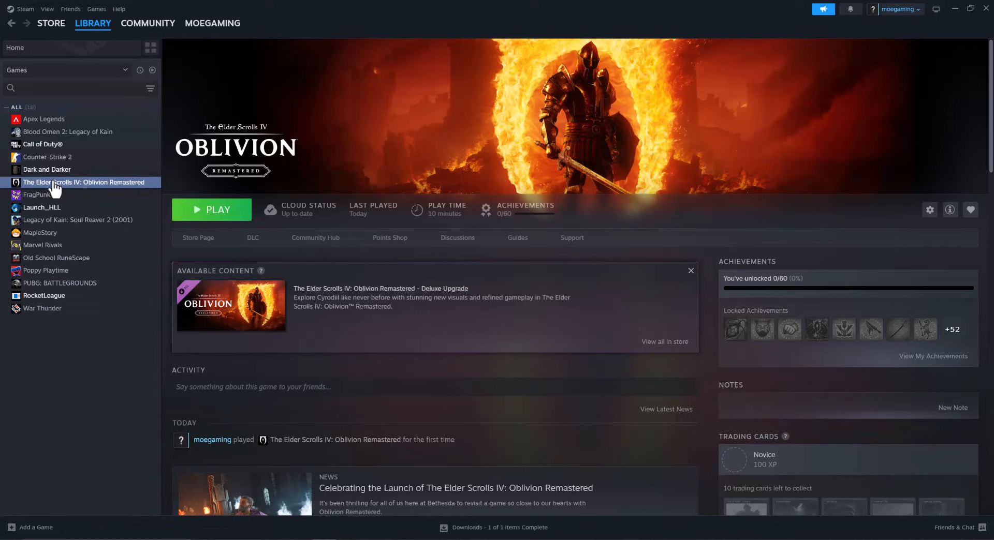
Open Oblivion Remastered's Properties and show its Installed Files section
click(930, 210)
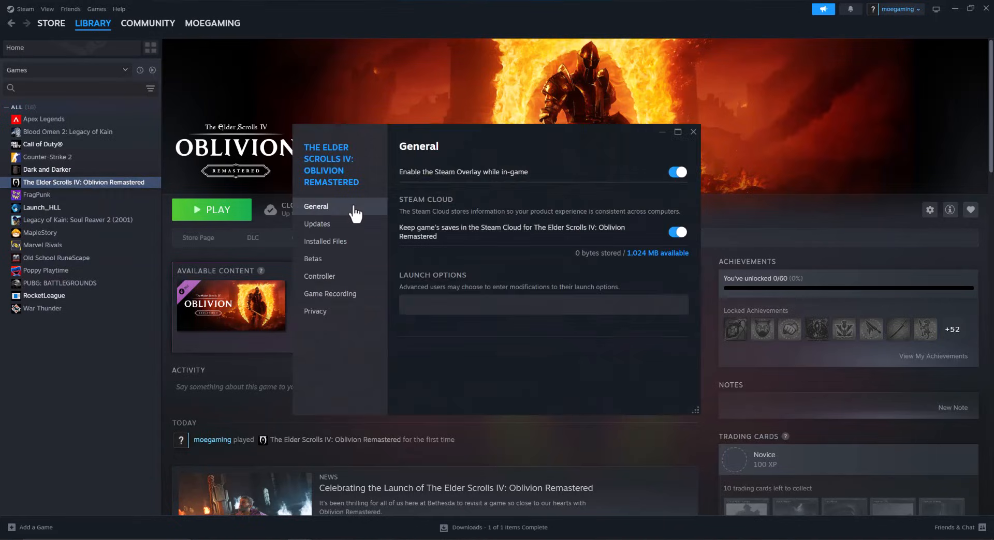
click(325, 241)
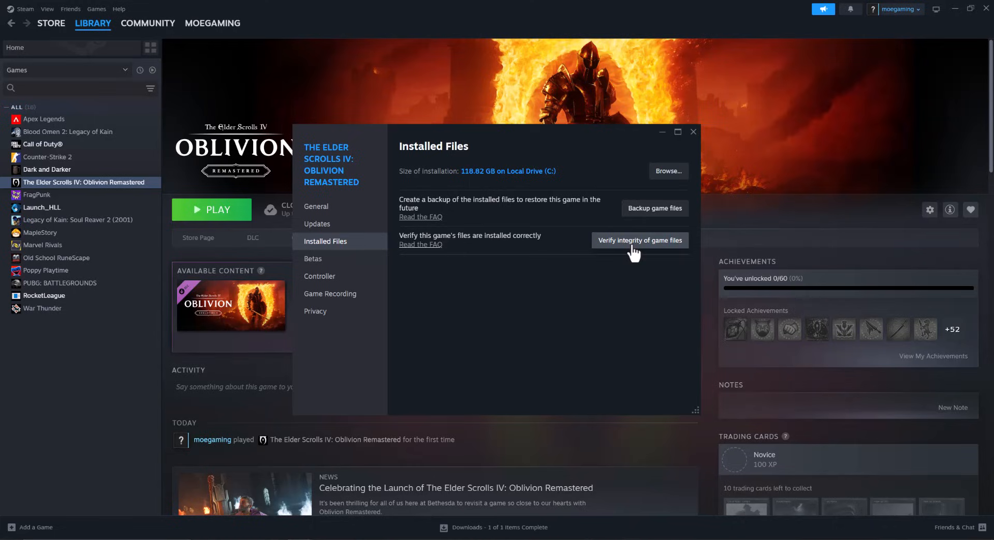
mouse_move(668, 183)
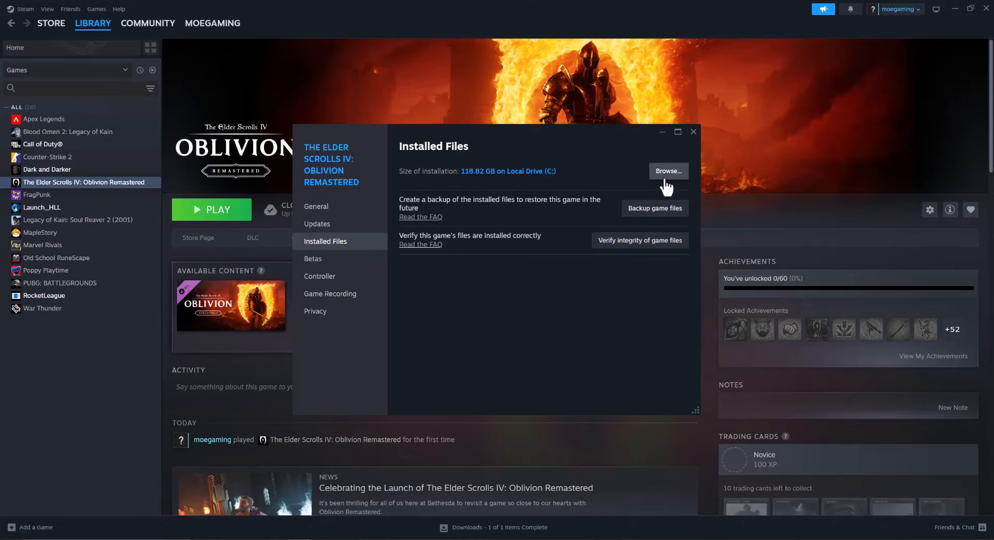
Set OblivionRemastered.exe in the install folder to always run as administrator
click(668, 171)
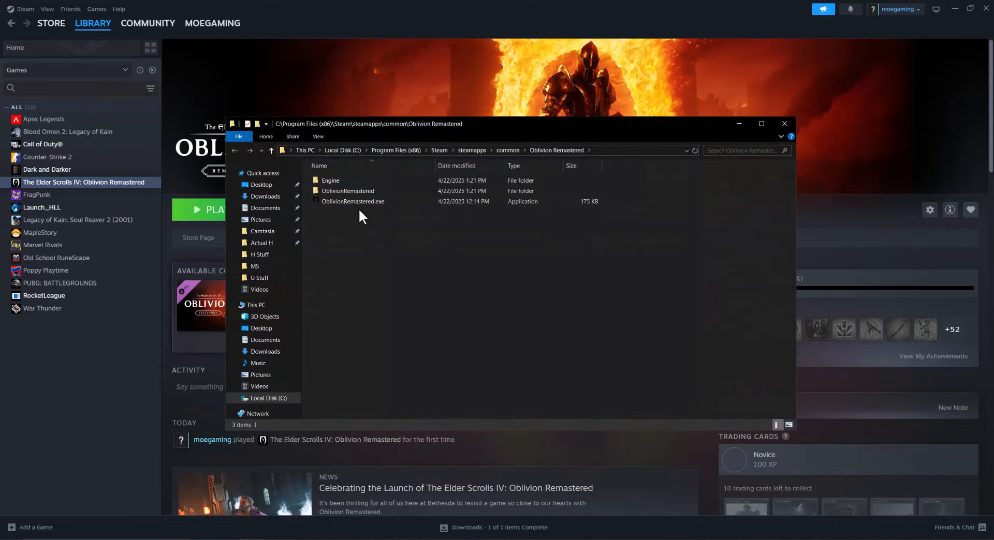
right_click(353, 202)
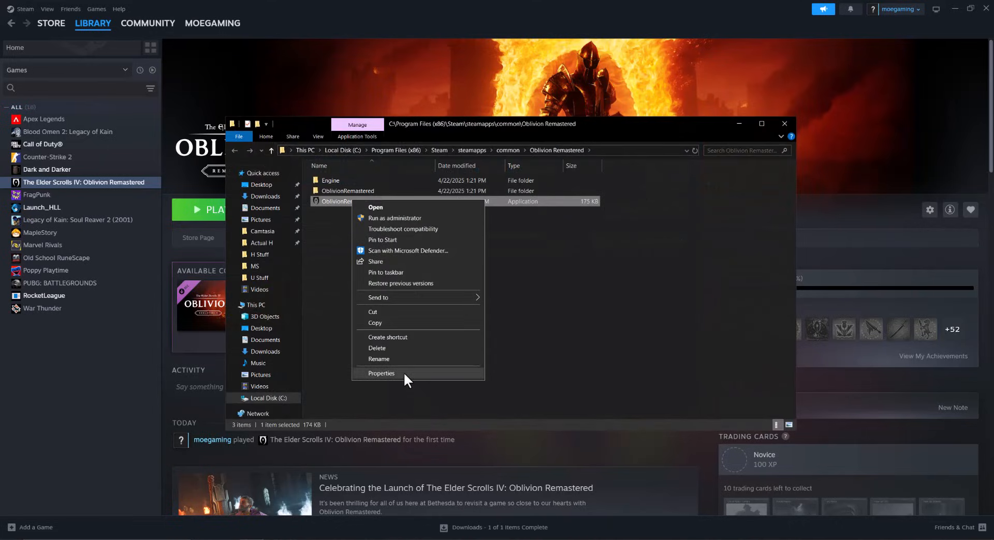
click(381, 373)
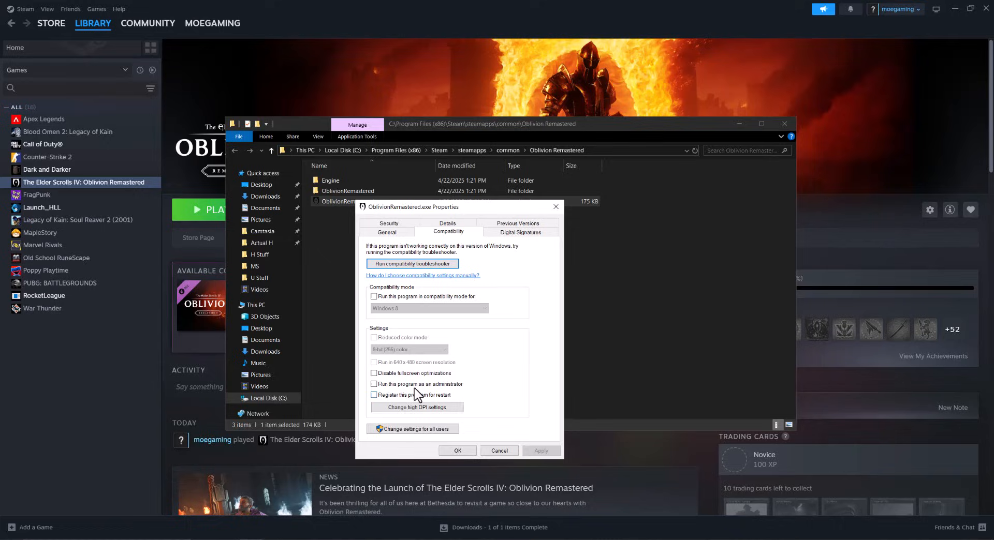
click(374, 384)
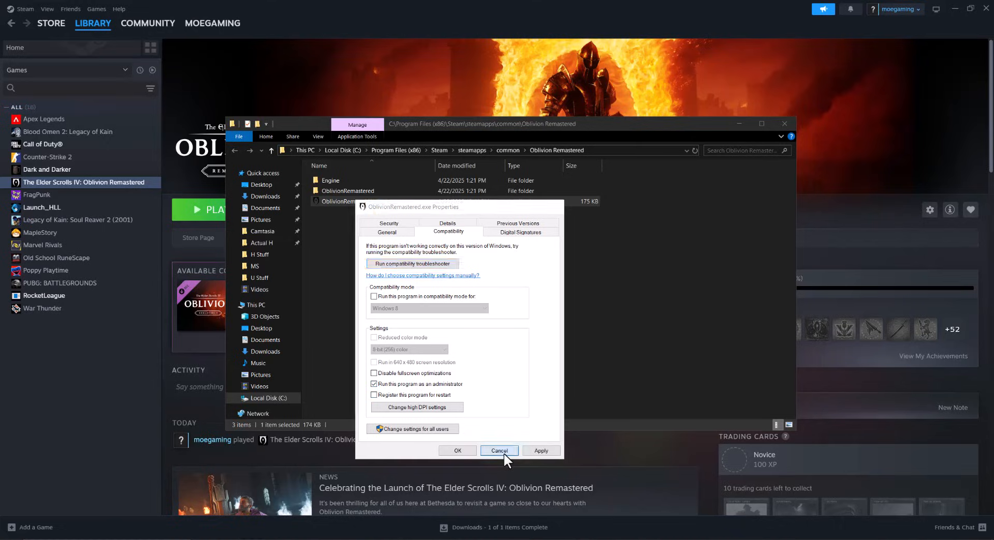
click(498, 450)
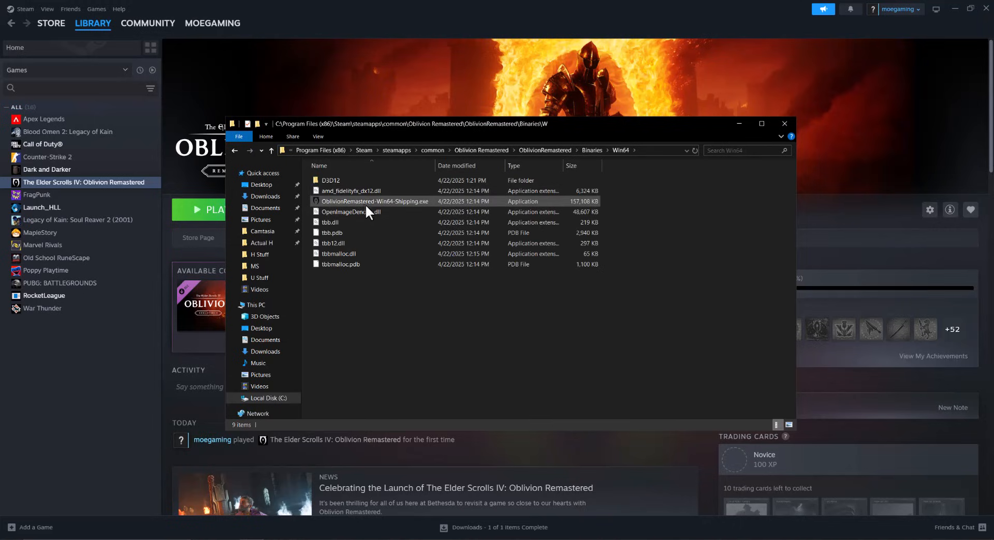
mouse_move(374, 201)
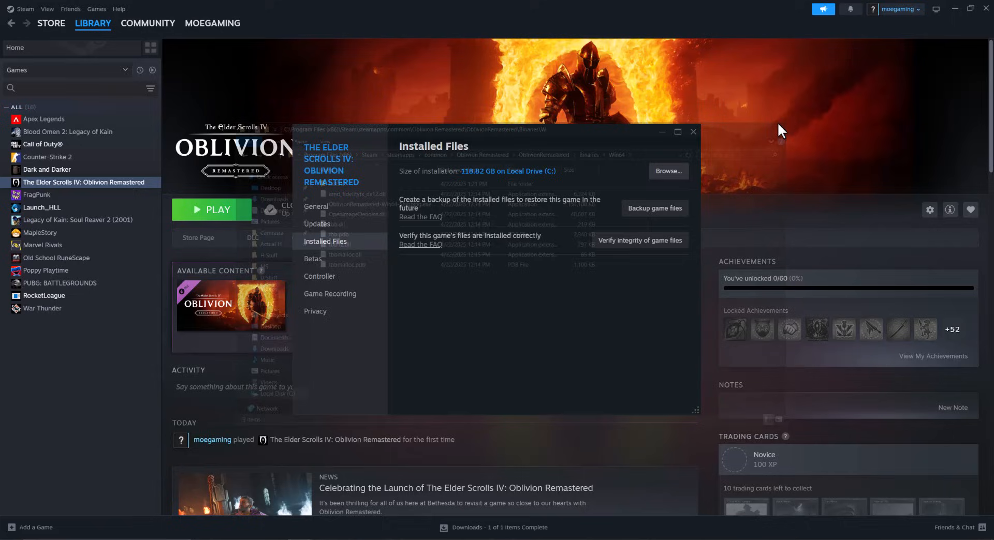
Start updating the NVIDIA GeForce GTX 1080 Ti driver in Device Manager
click(692, 132)
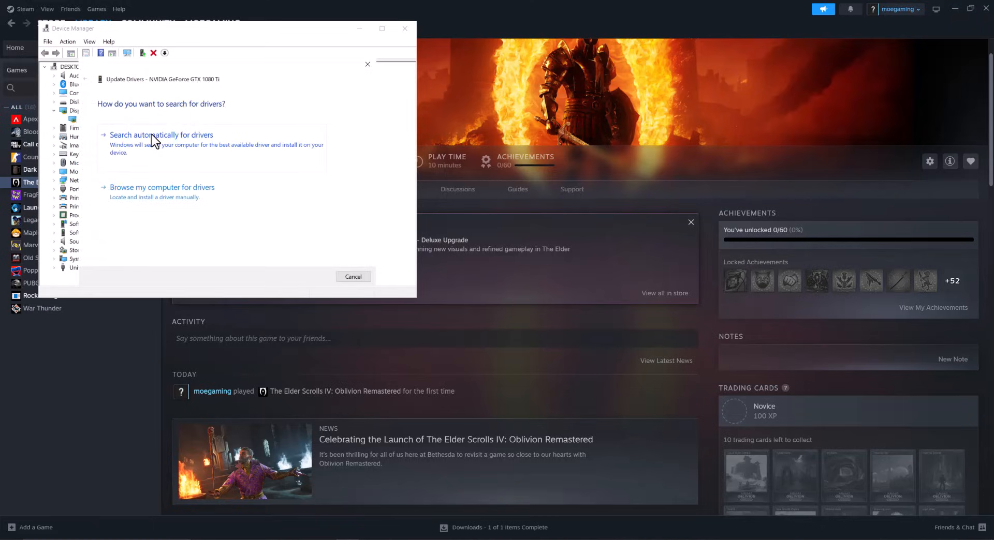
mouse_move(213, 158)
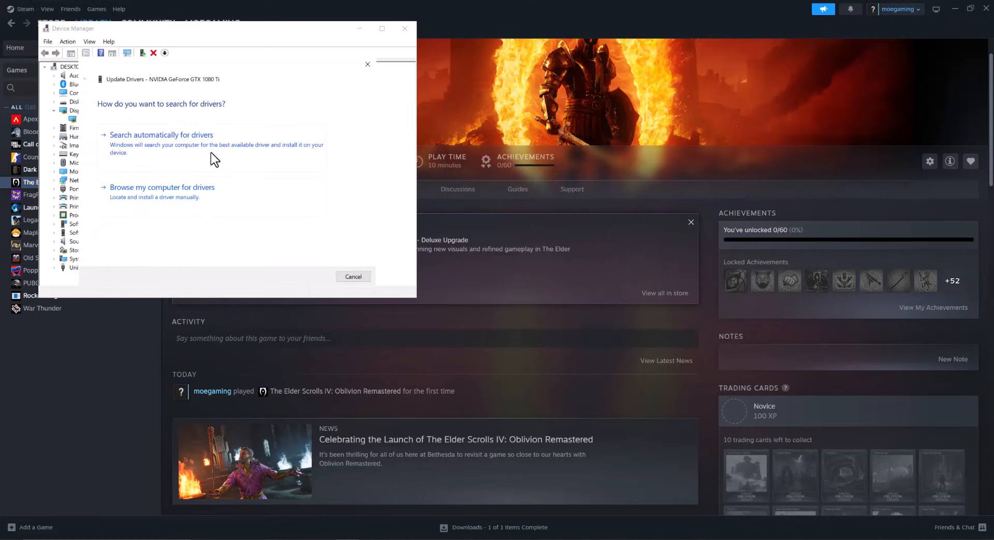